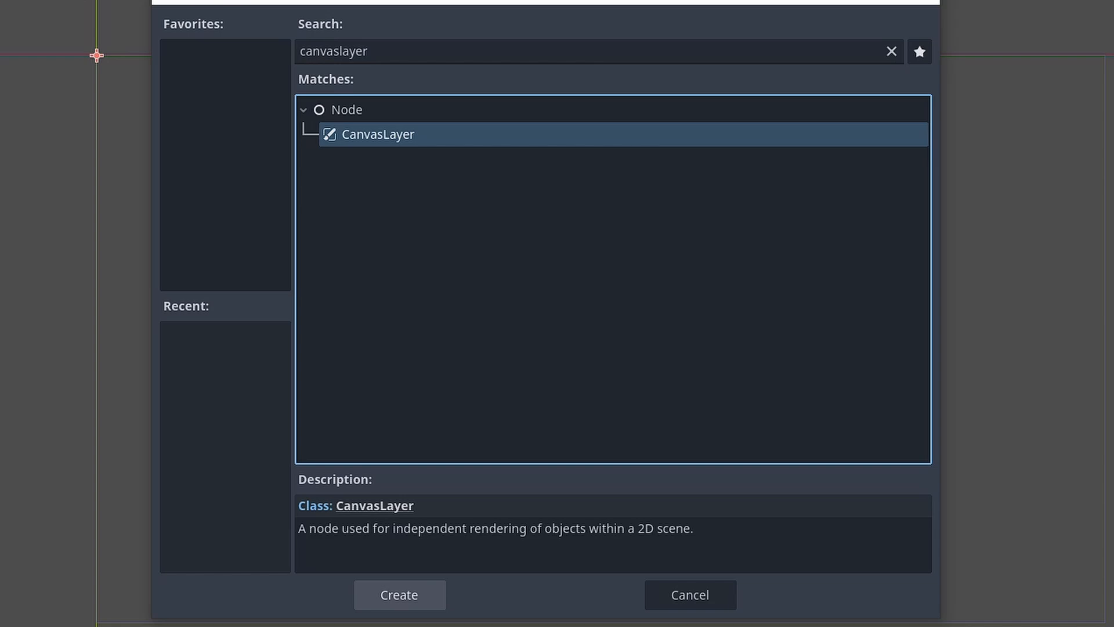
# Add a ColorRect node by searching 'colorrect' in Add Child Node and creating it
pyautogui.write('colorrect')
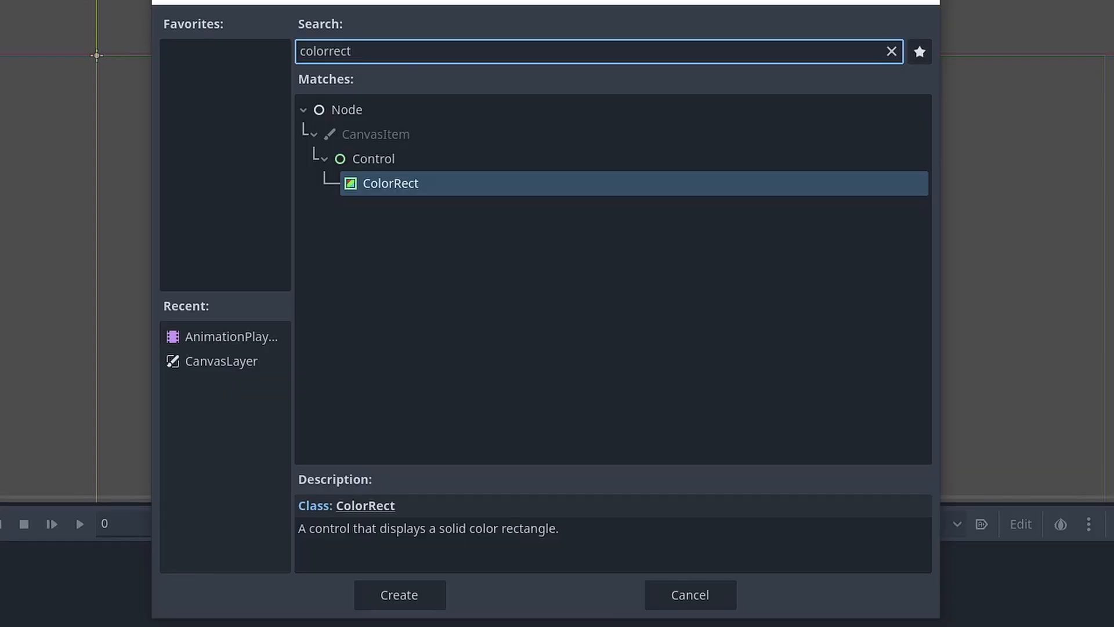
pyautogui.click(399, 610)
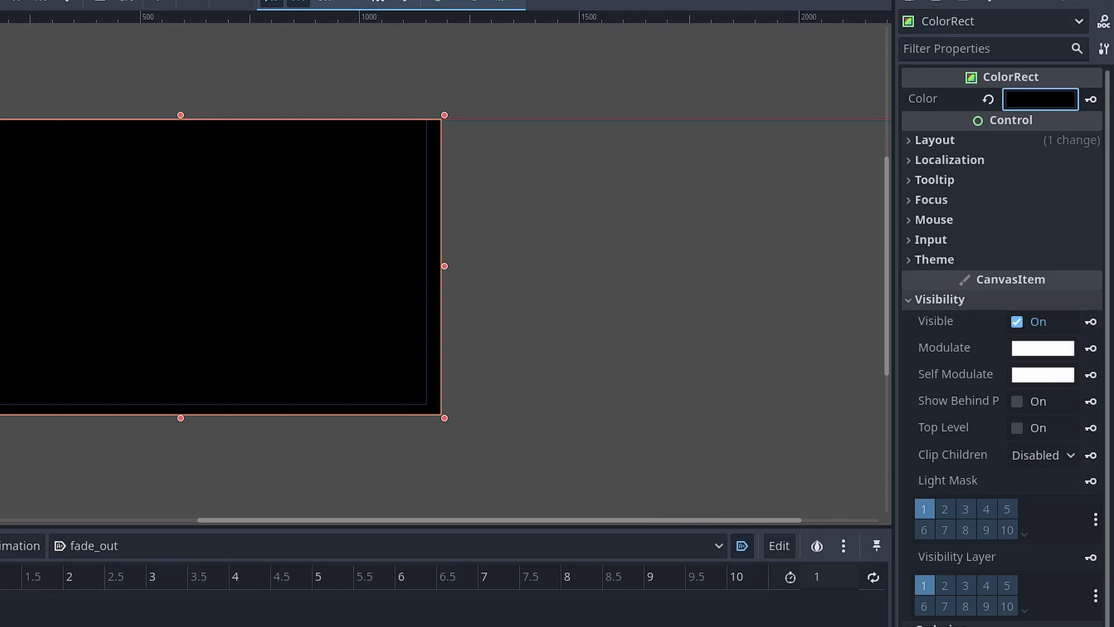
# Bring up the colour picker for the ColorRect's Modulate tint in the Inspector
pyautogui.click(1040, 98)
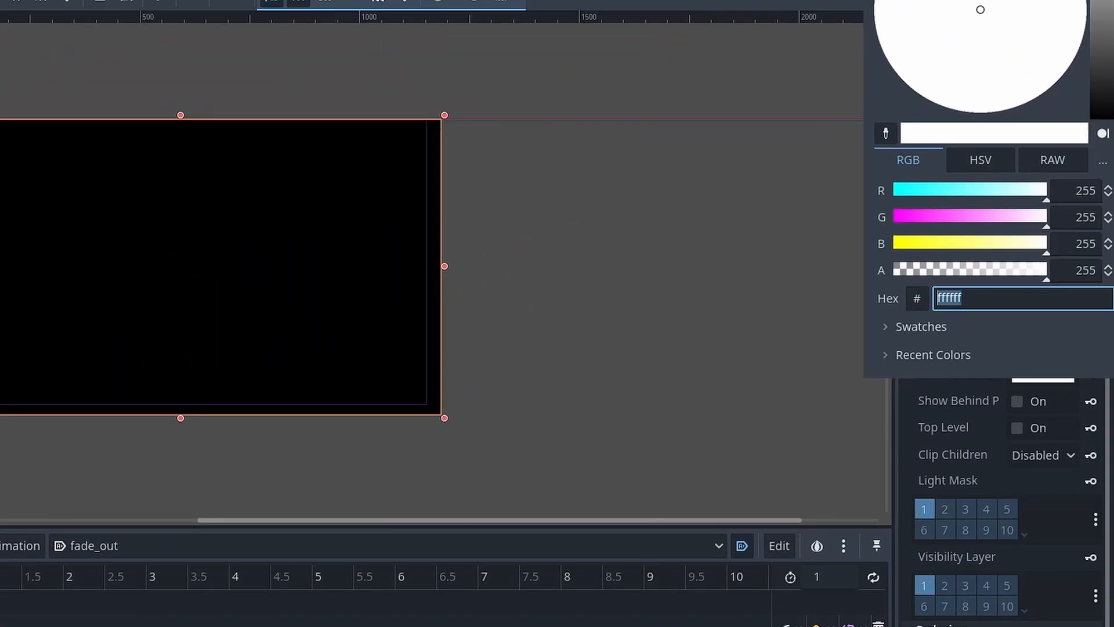